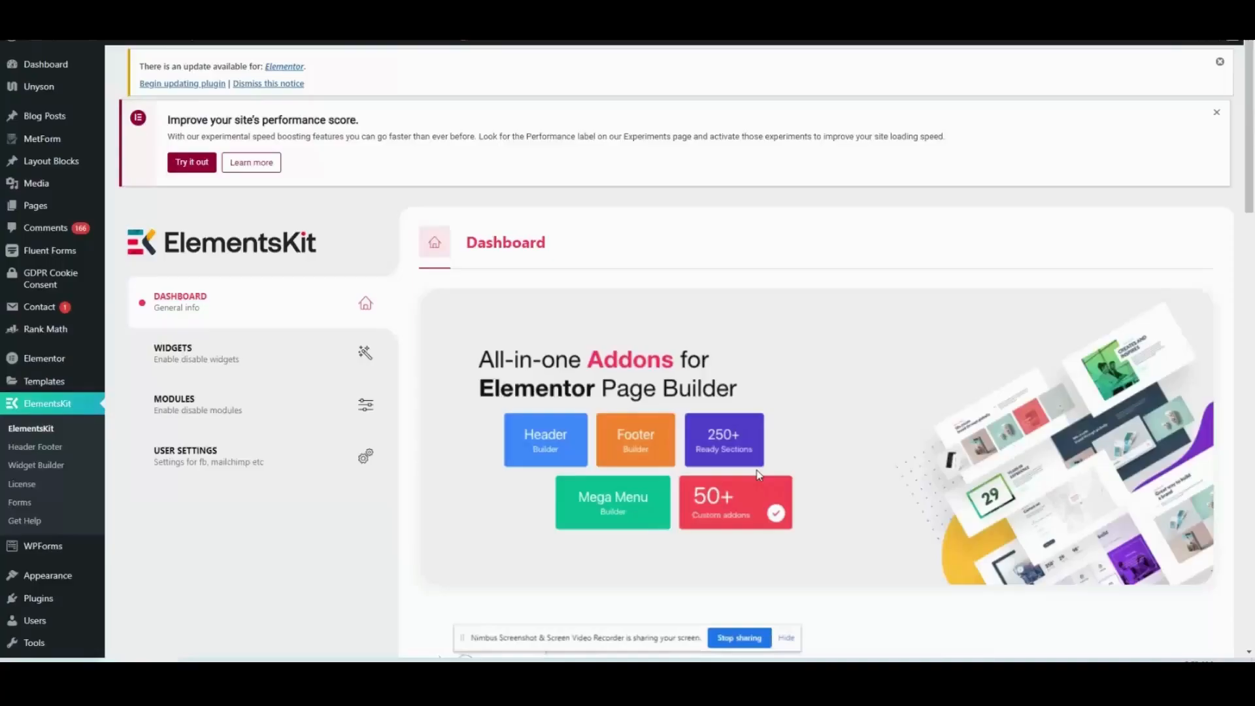
pyautogui.moveTo(787, 641)
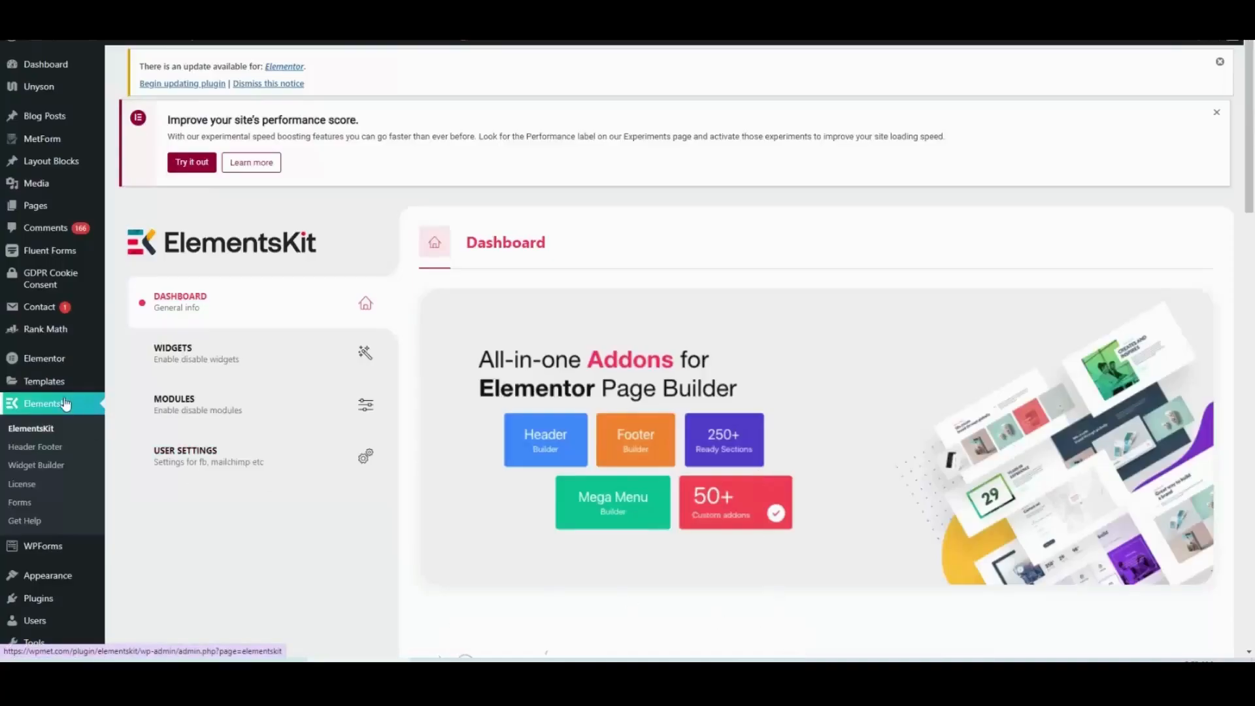
pyautogui.moveTo(202, 360)
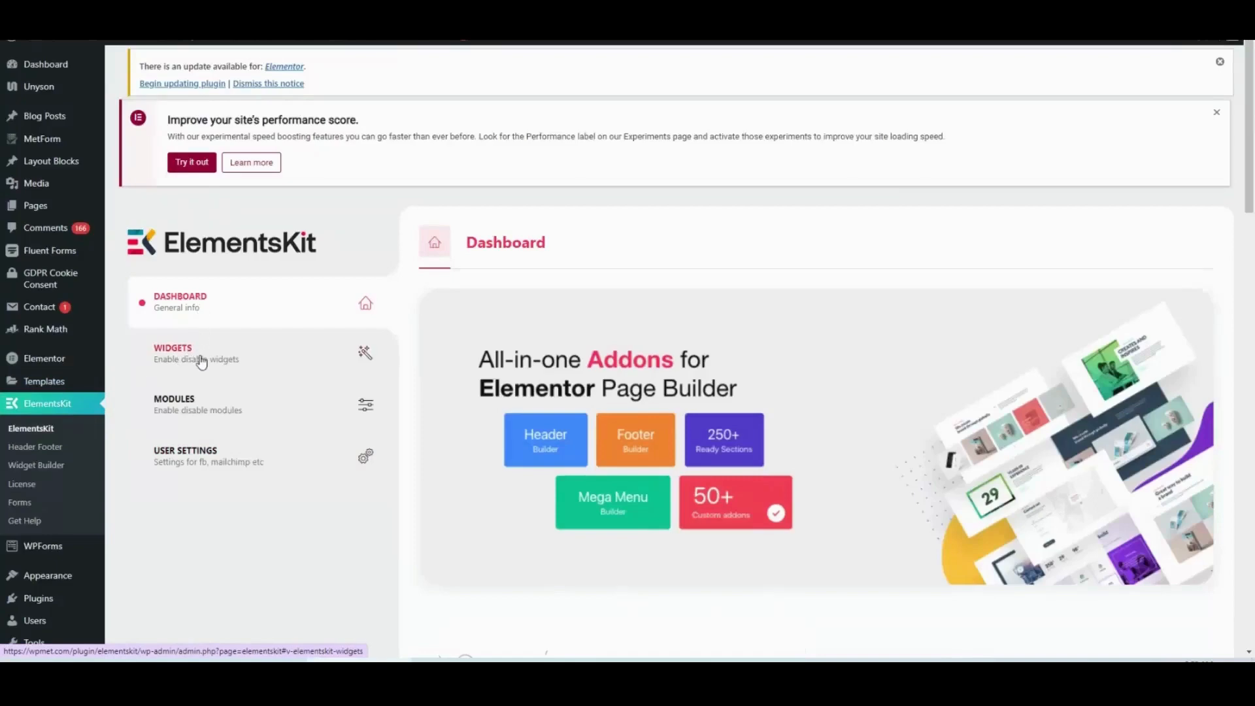
# Turn on the ElementsKit Price Menu widget and save the widget settings
pyautogui.click(173, 353)
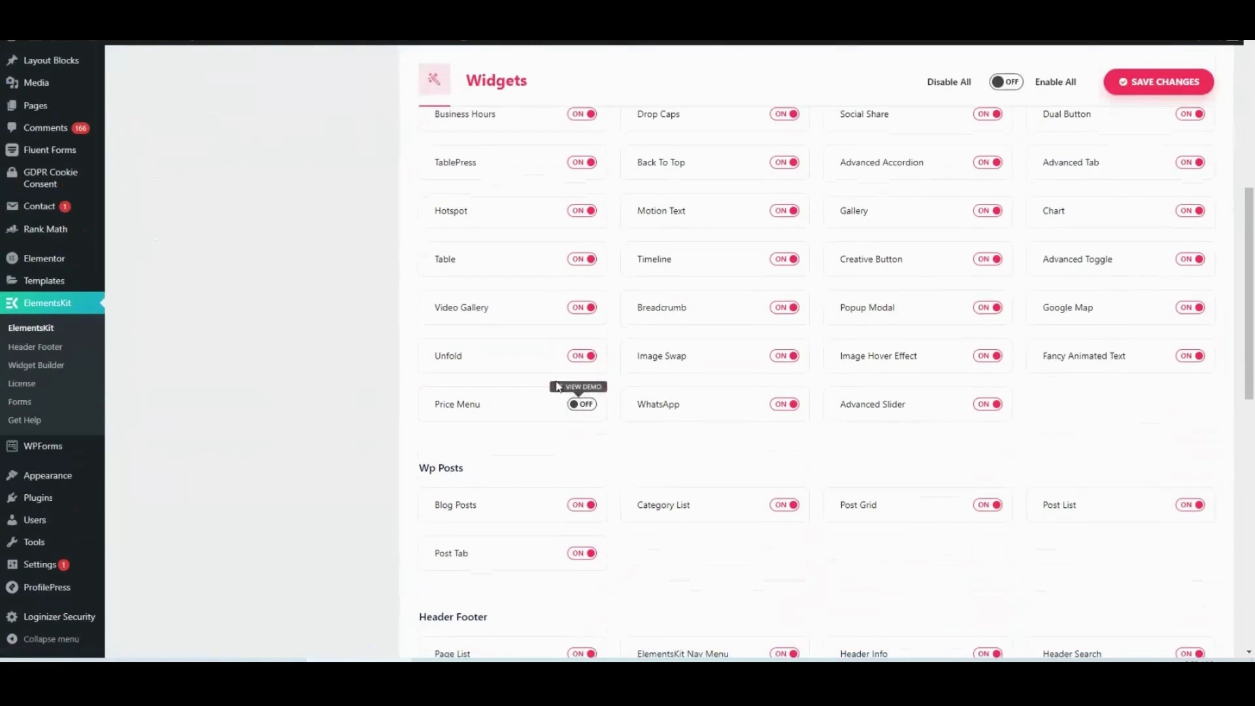
pyautogui.click(582, 404)
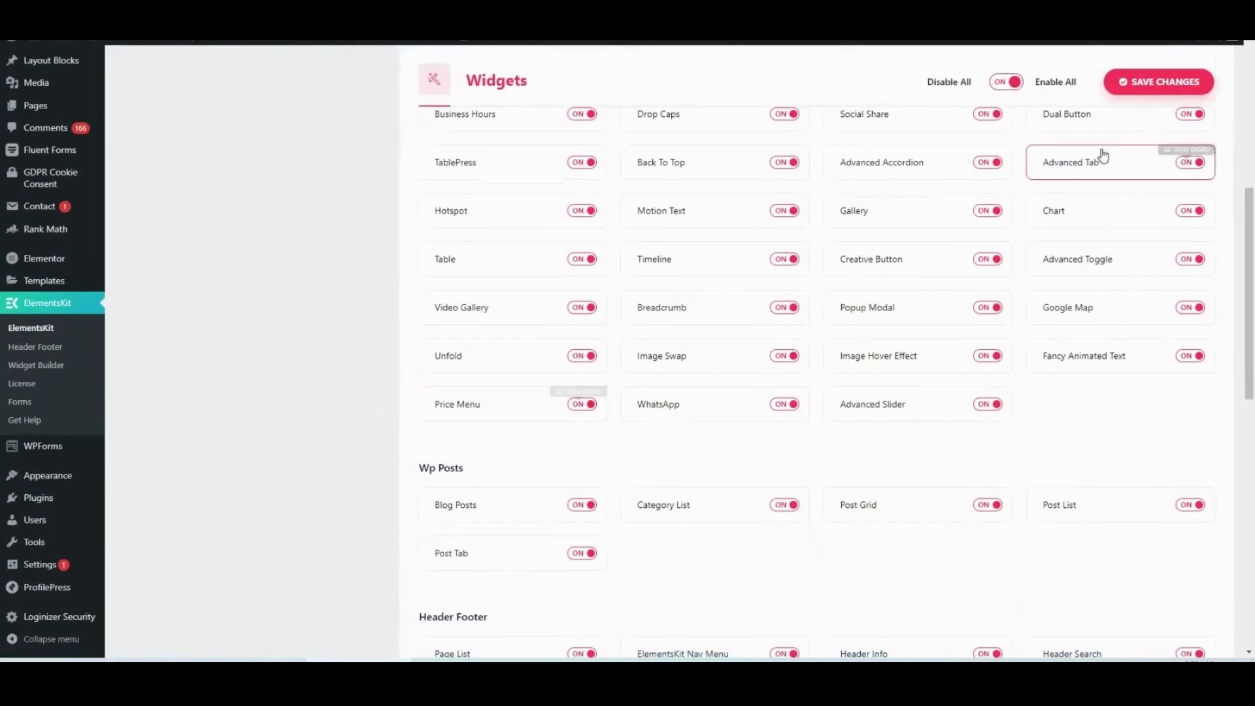
pyautogui.click(1158, 82)
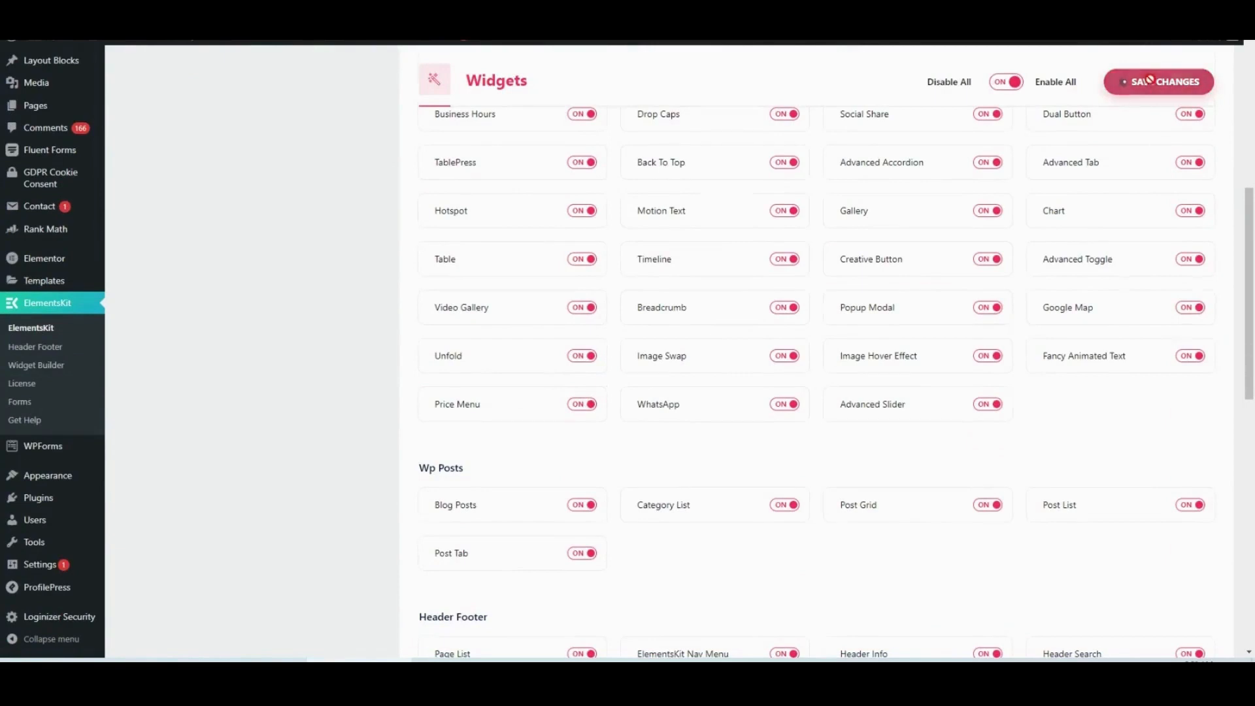
pyautogui.click(1159, 81)
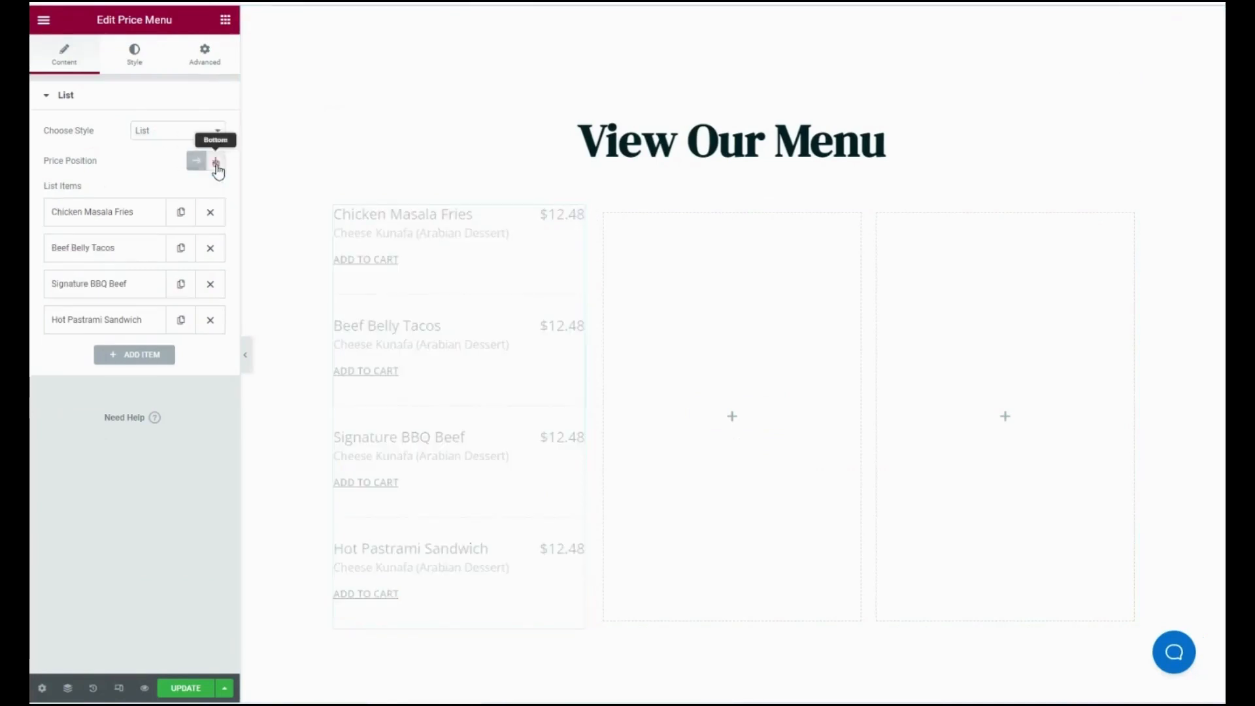
# Set Price Position to Bottom and expand the Chicken Masala Fries item
pyautogui.click(215, 160)
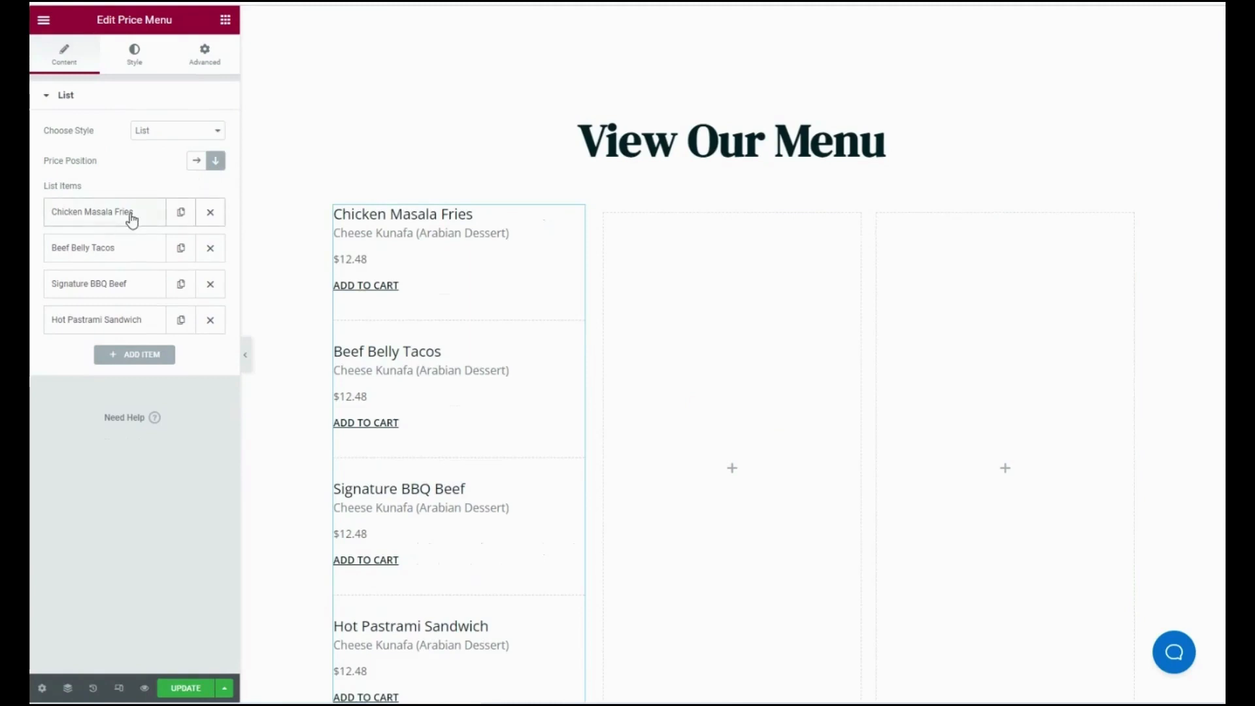
pyautogui.click(98, 212)
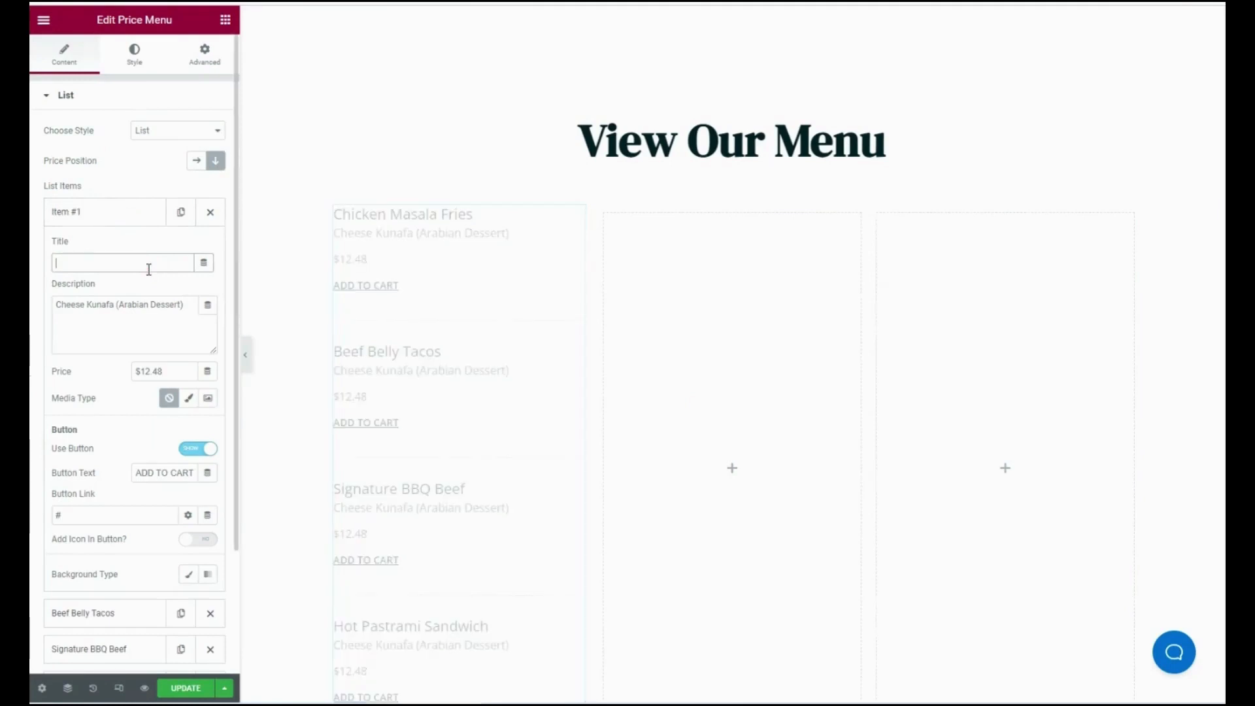
# Restore the 'Chicken Masala Fries' title and insert the salad bowl photo price_menu_14.jpg
pyautogui.write('Chicken Masala Fries')
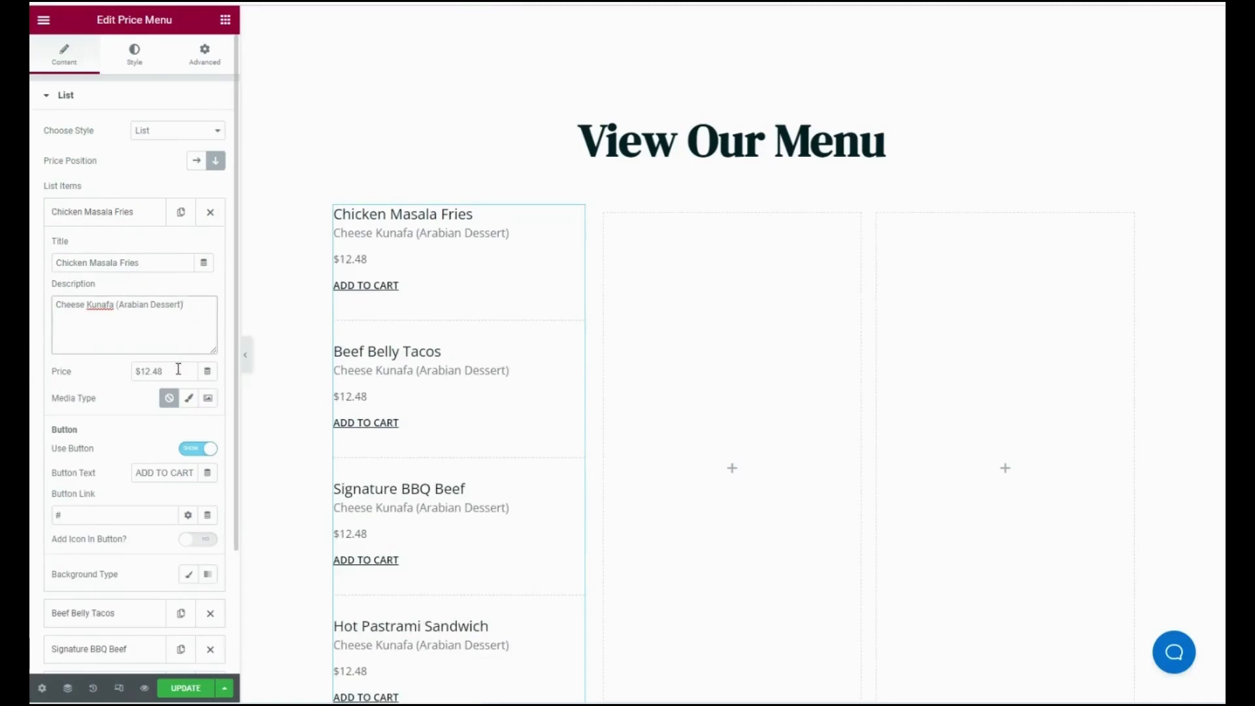
pyautogui.moveTo(188, 398)
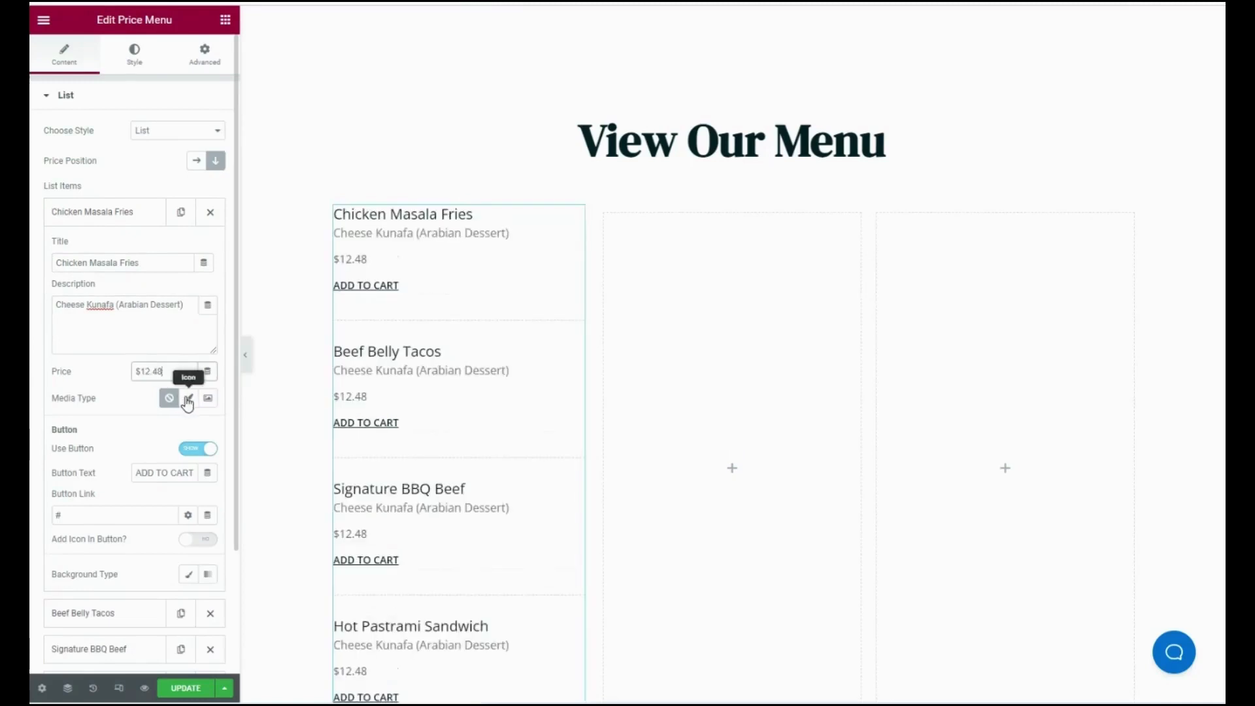
pyautogui.click(208, 398)
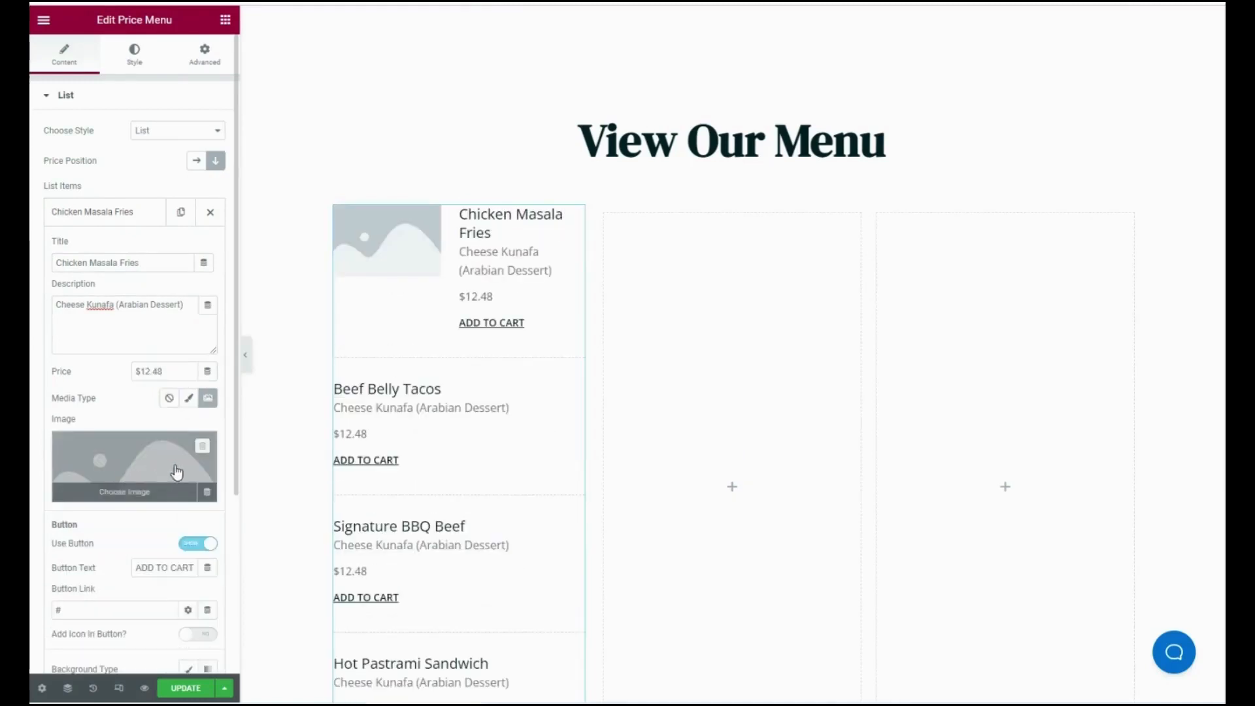
pyautogui.click(122, 491)
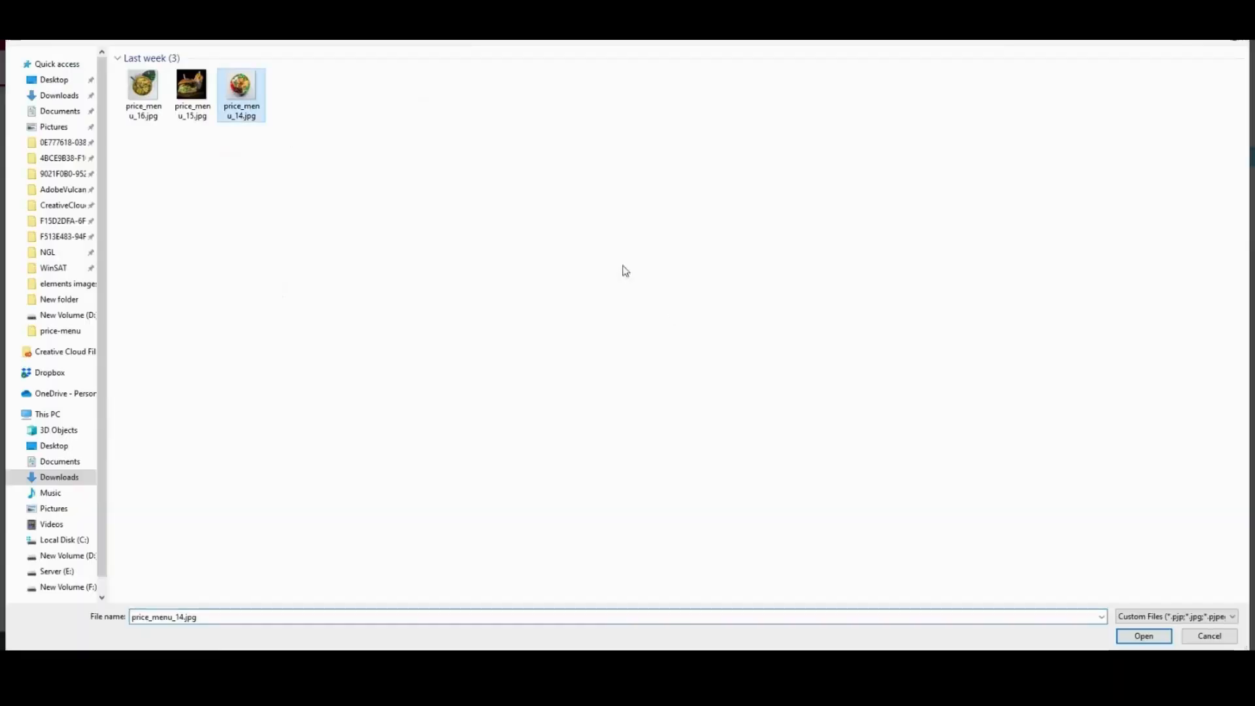
pyautogui.click(1144, 636)
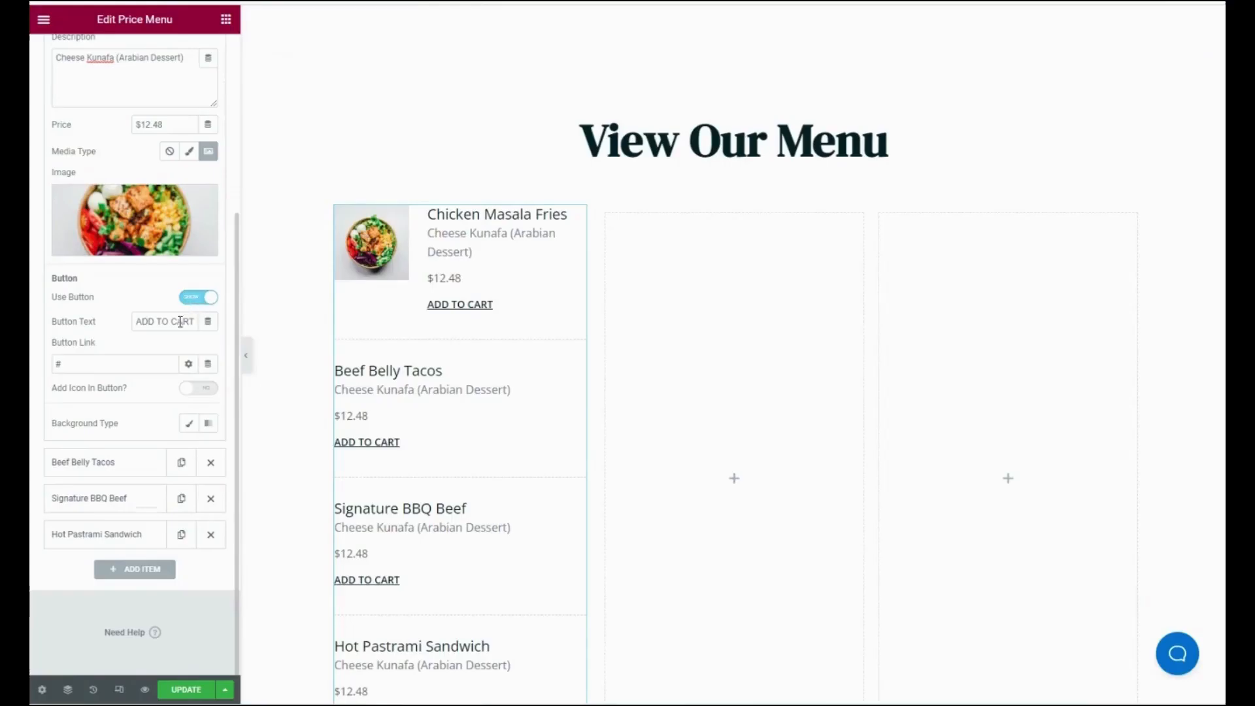
# Add photos to Beef Belly Tacos and Signature BBQ Beef, removing buttons and Hot Pastrami Sandwich
pyautogui.click(115, 364)
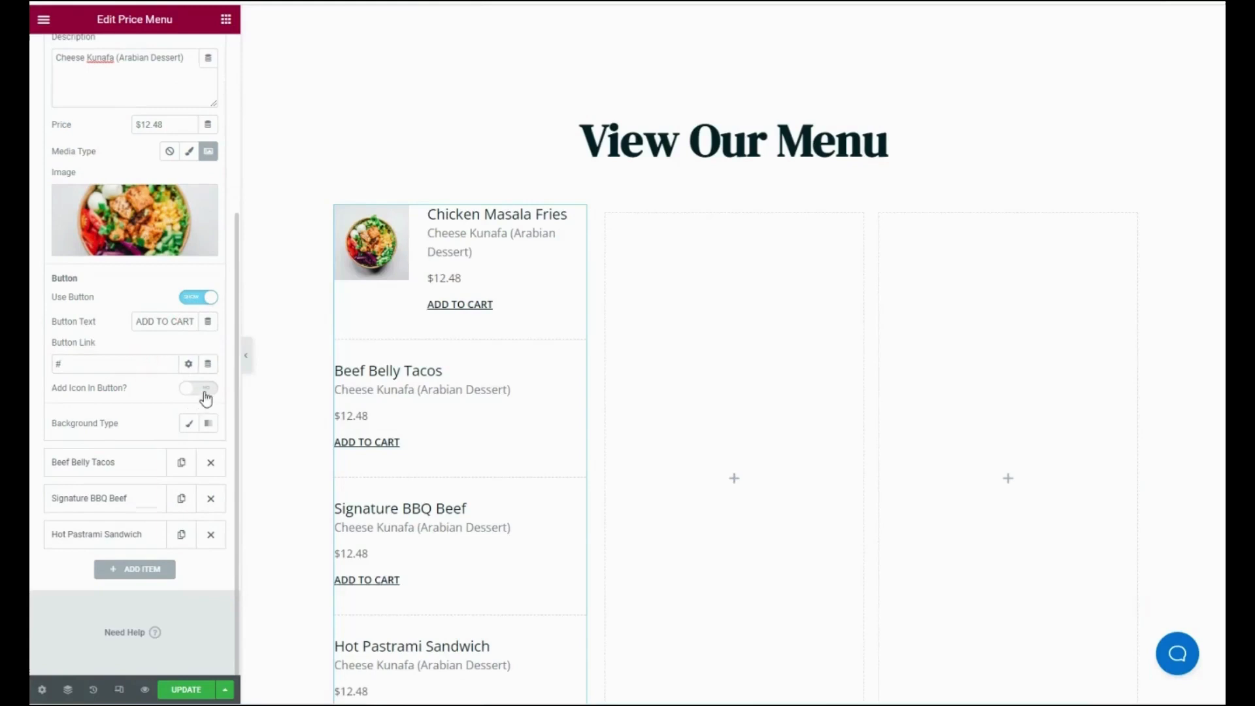
pyautogui.click(198, 388)
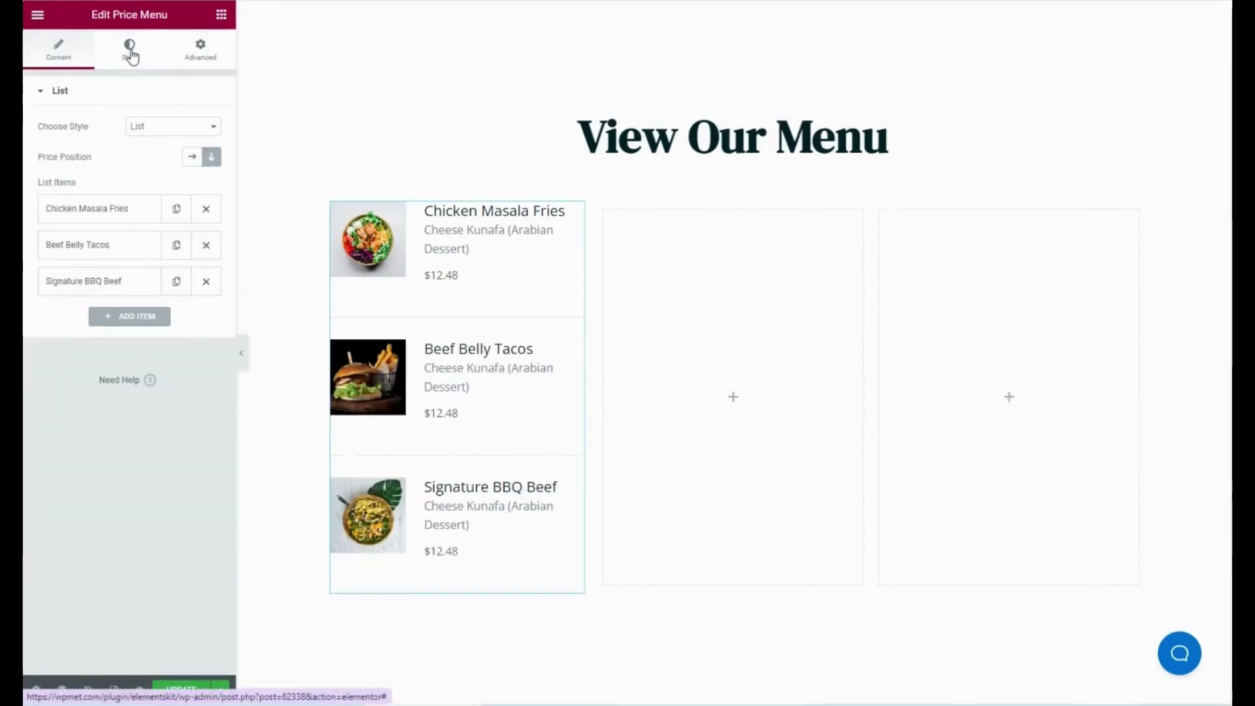
# Increase the Item Space Between slider in the Style tab
pyautogui.click(128, 48)
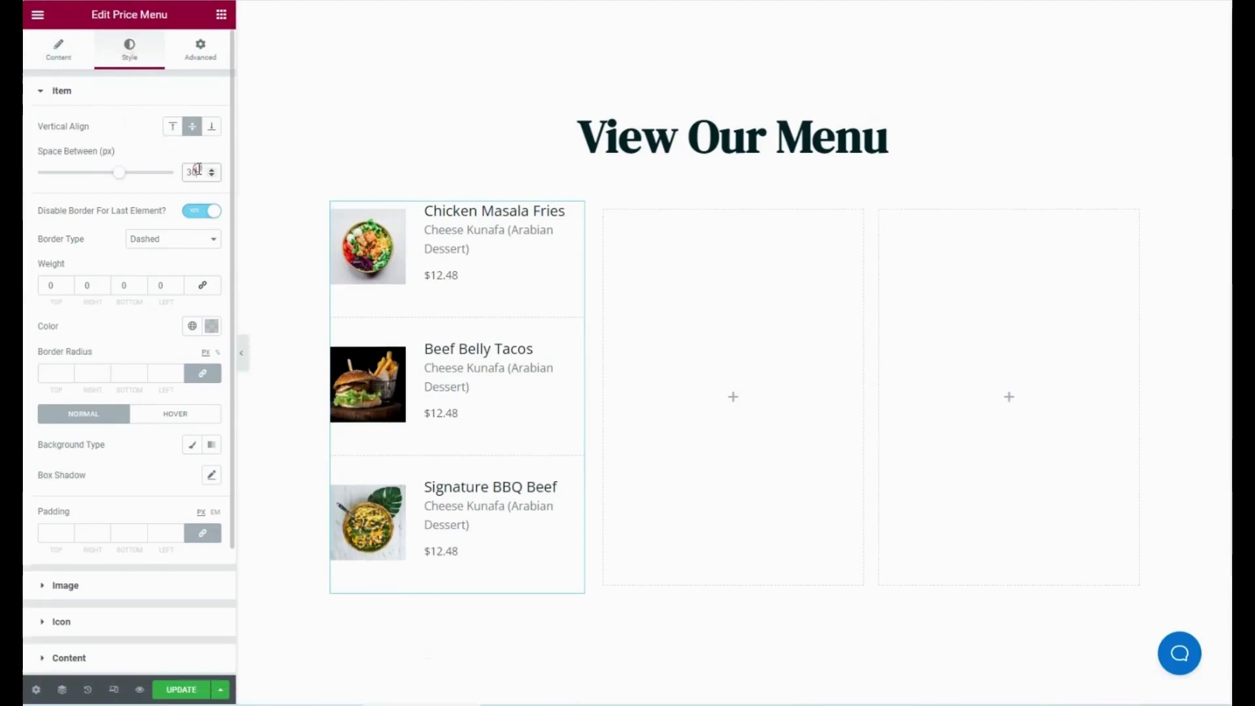
pyautogui.moveTo(118, 171); pyautogui.dragTo(149, 172)
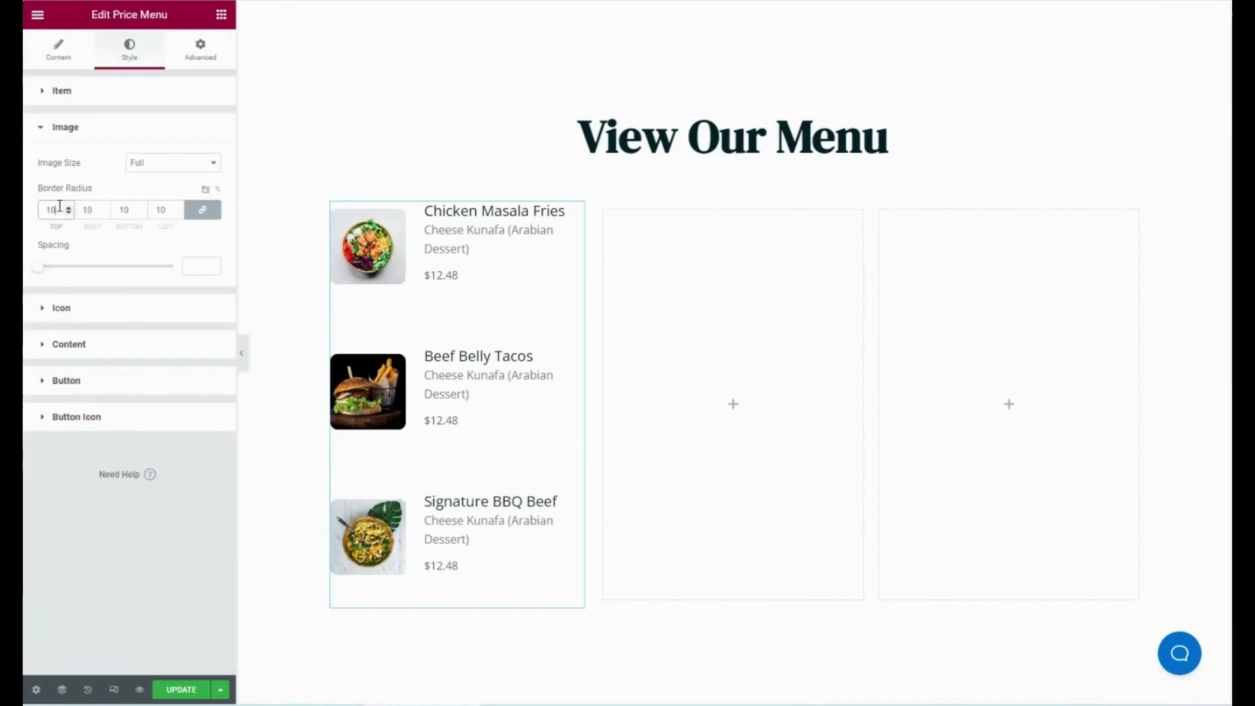
# Set the image Border Radius to 100 for circular dish photos
pyautogui.write('100')
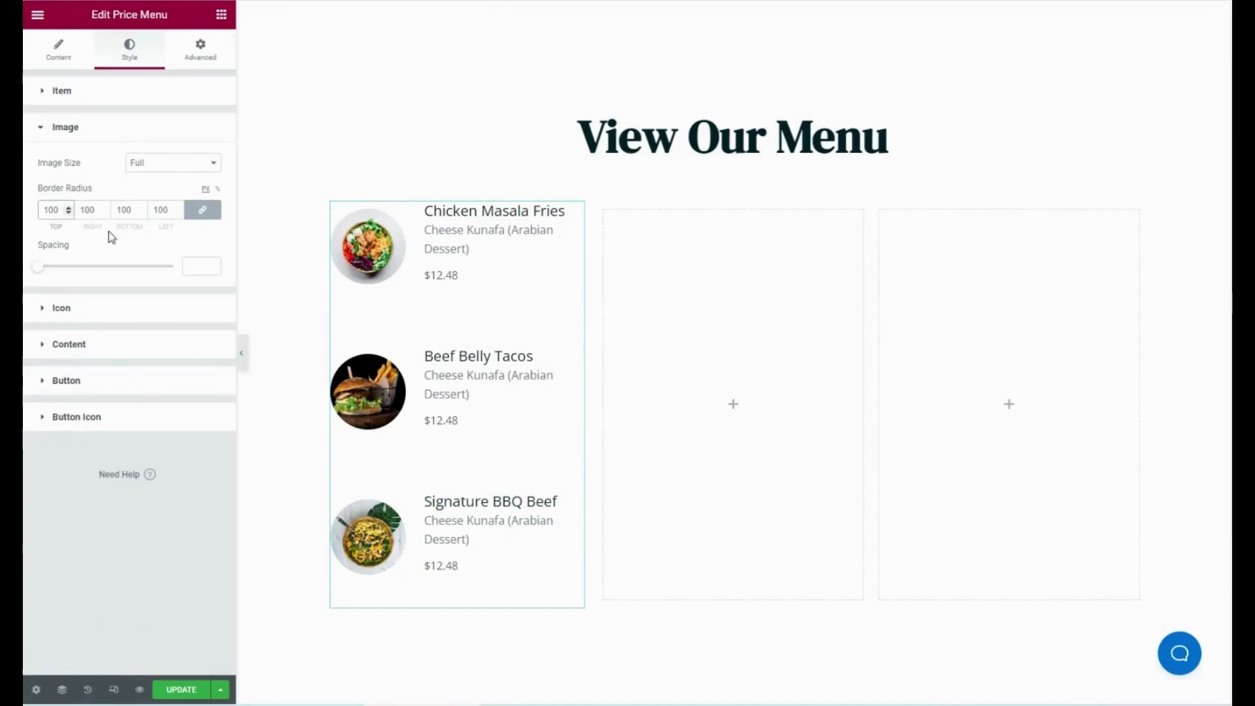
pyautogui.moveTo(38, 266); pyautogui.dragTo(57, 266)
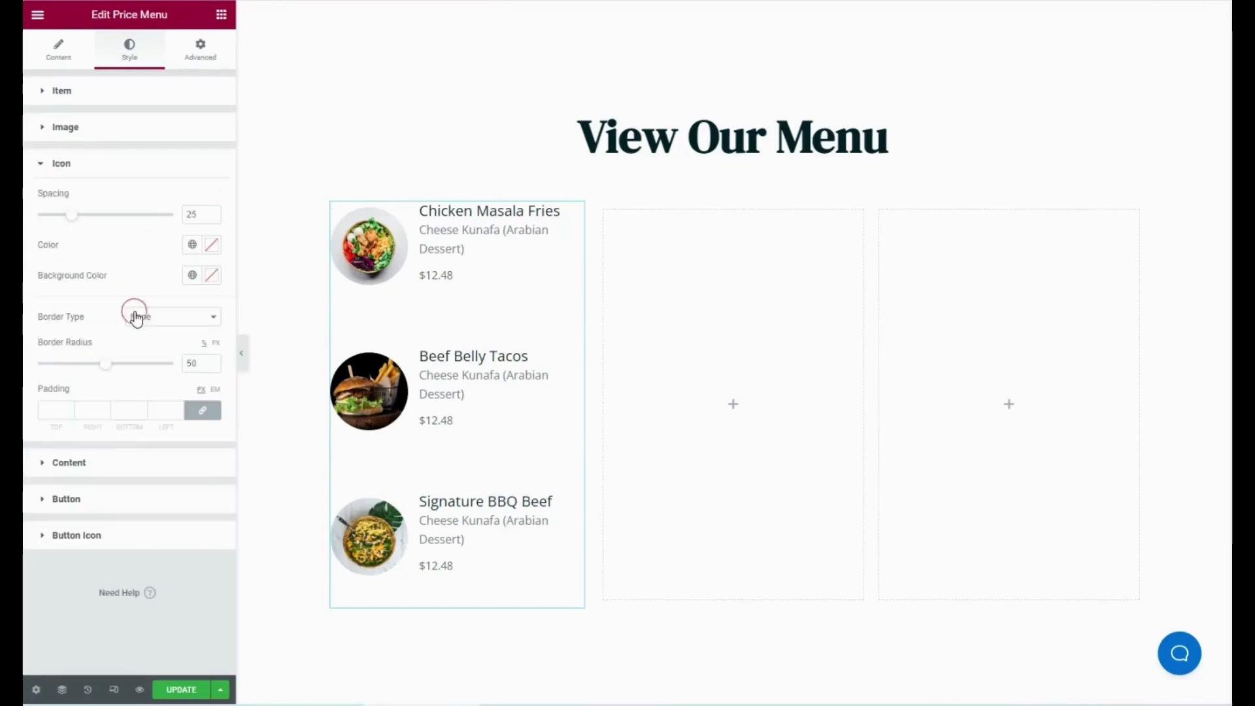
# Set the icon Border Type to None
pyautogui.click(172, 317)
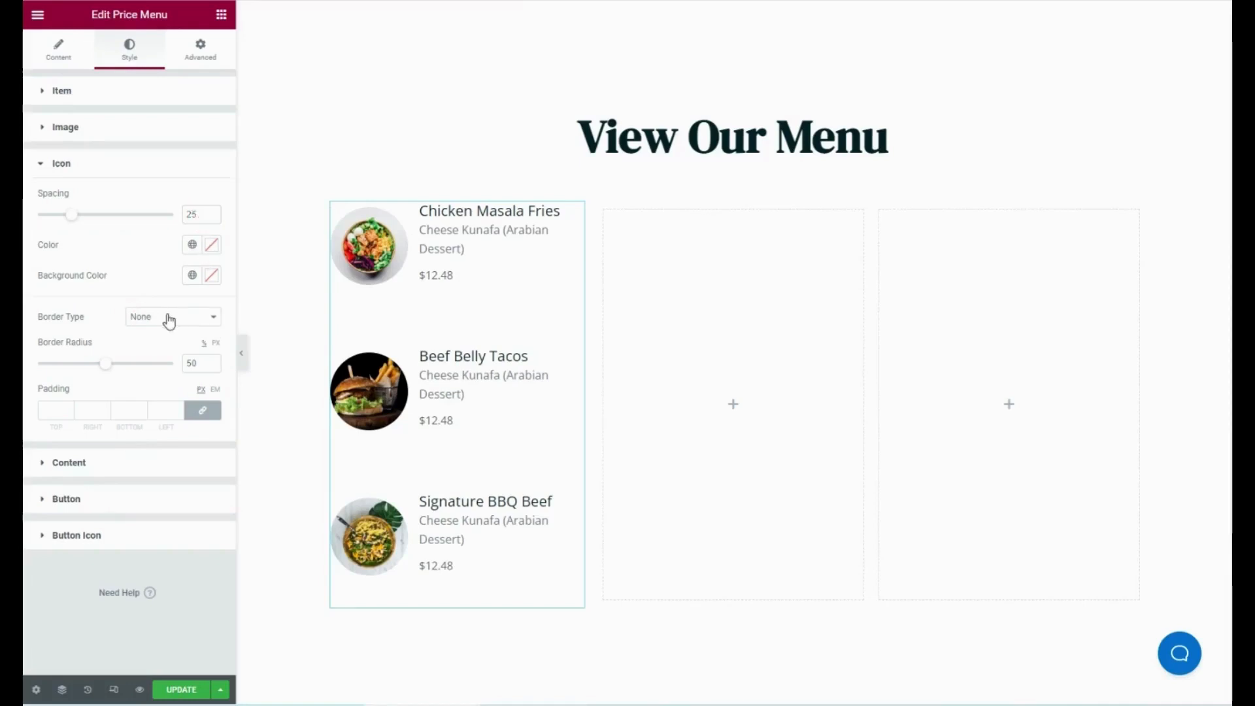
pyautogui.click(172, 316)
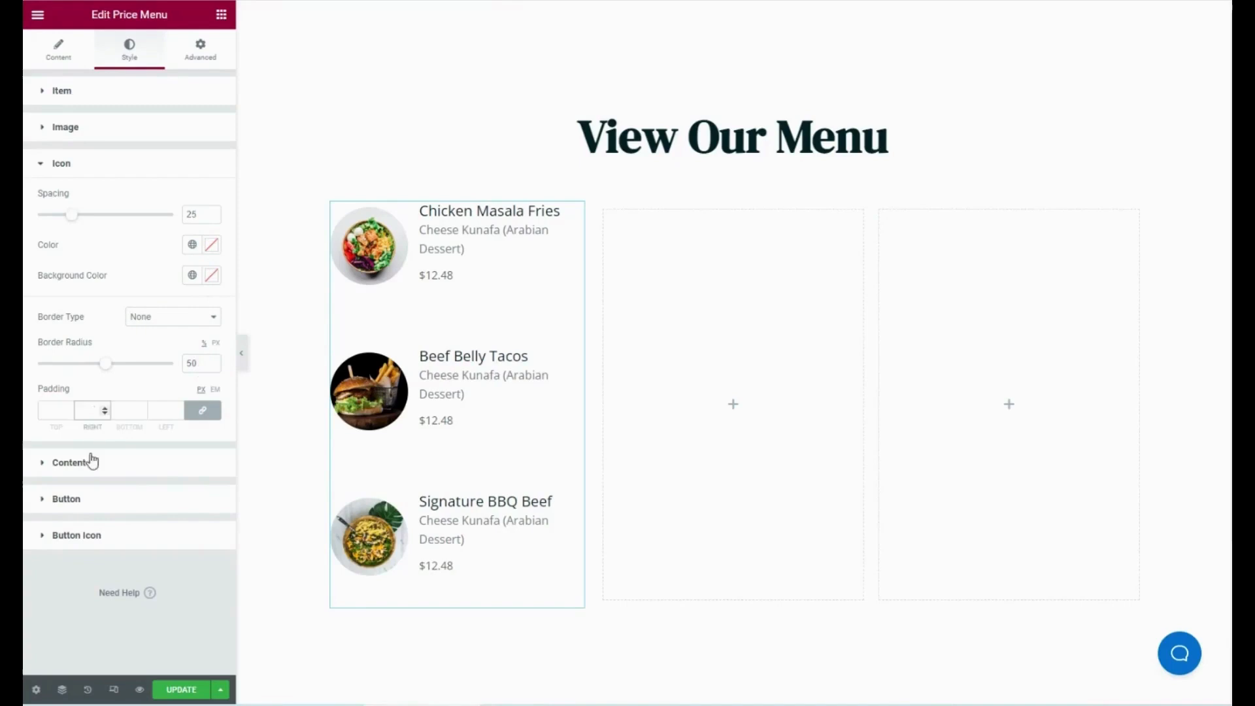
pyautogui.moveTo(92, 466)
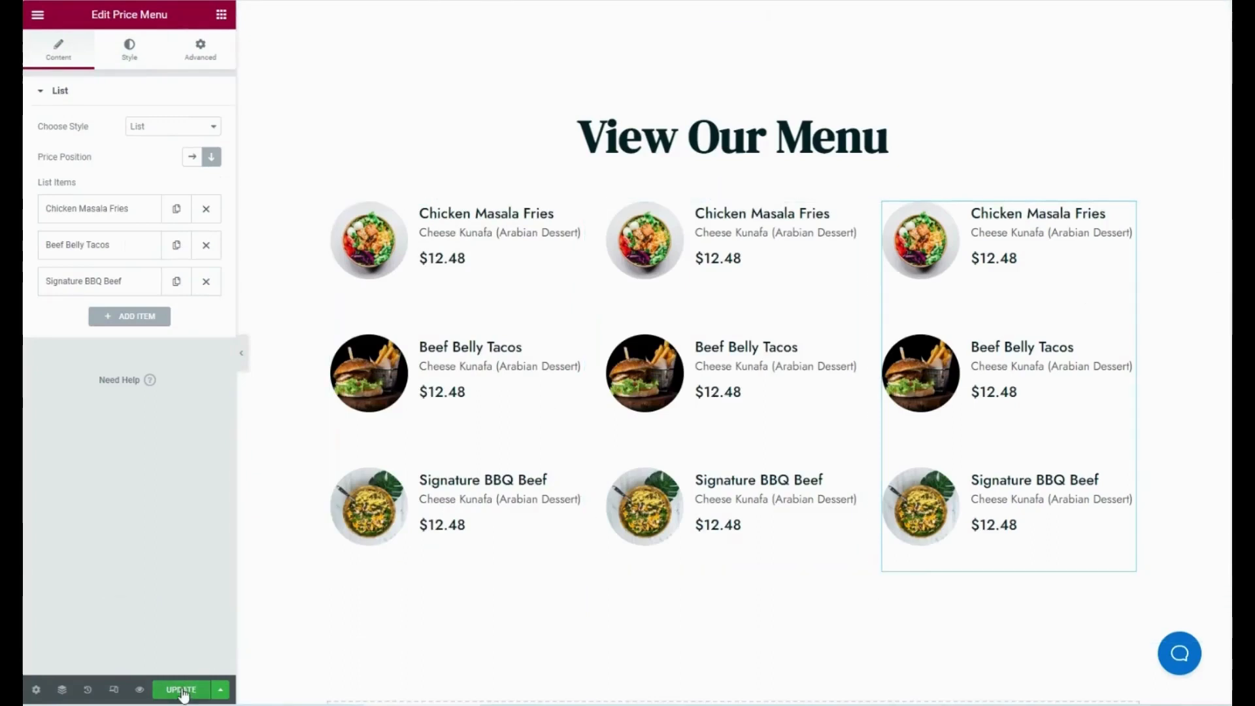
# Update the 'View Our Menu' page with three price menu columns
pyautogui.click(182, 689)
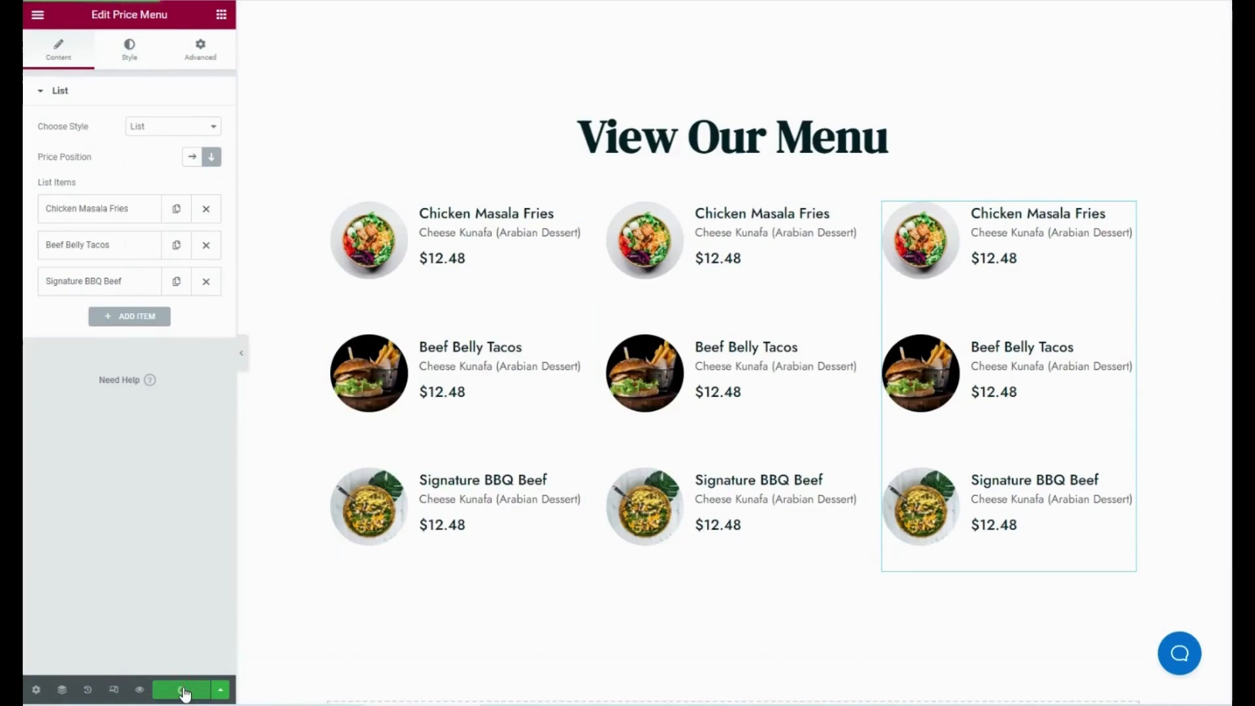
pyautogui.click(183, 689)
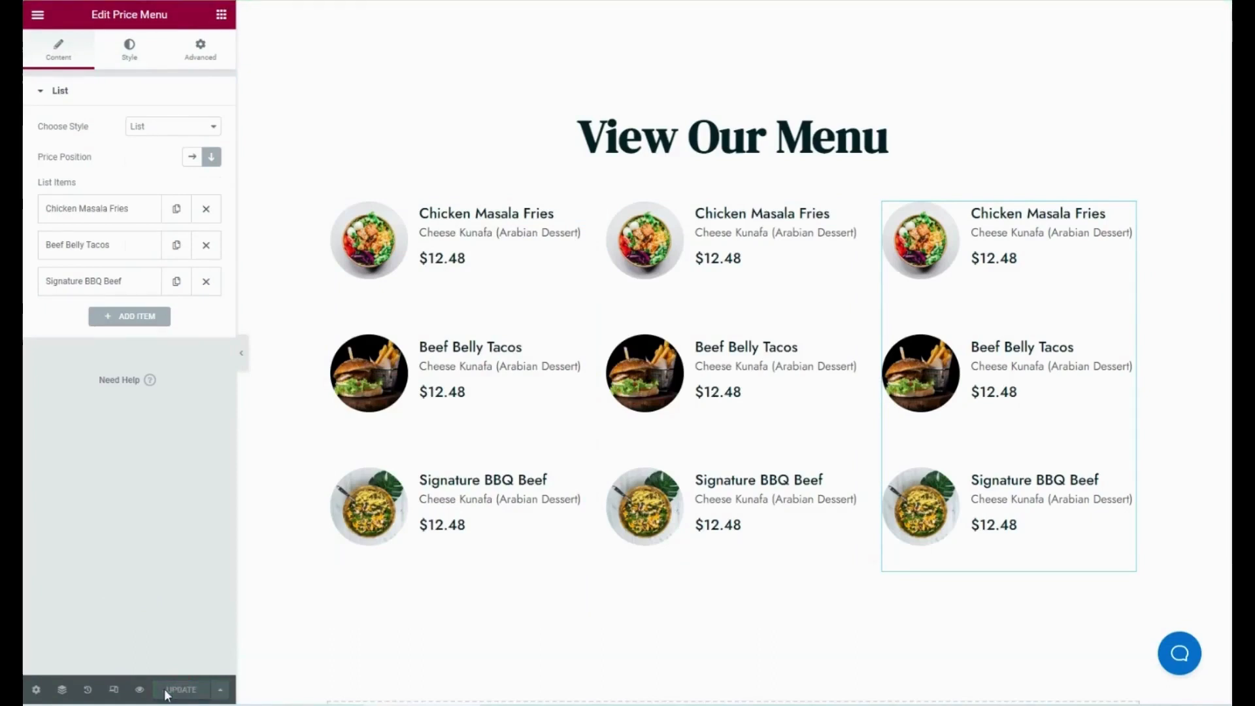